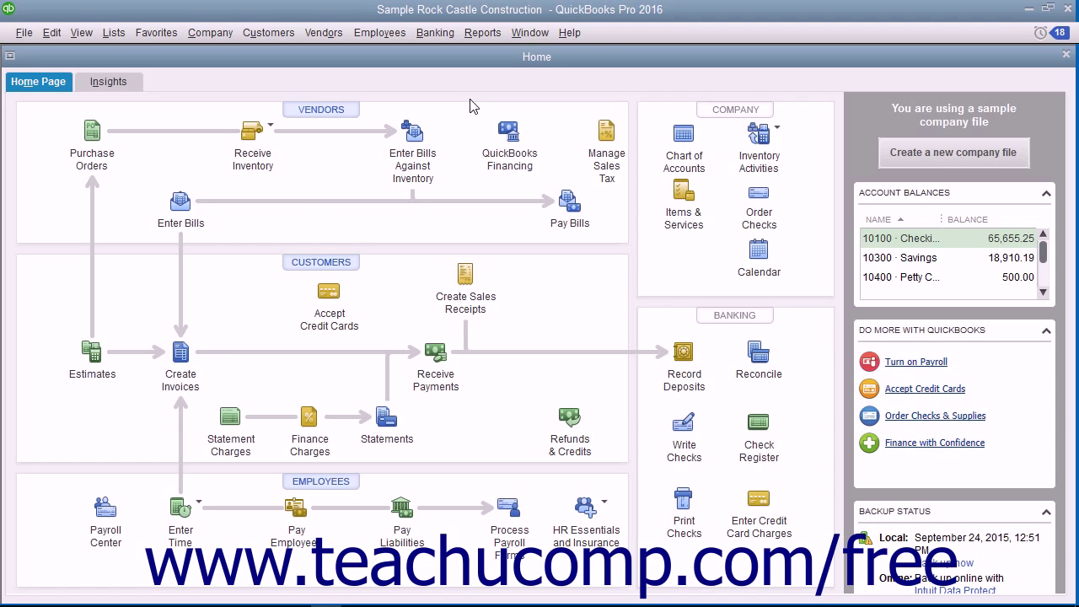
{"action": "mouse_move", "coordinate": [451, 63]}
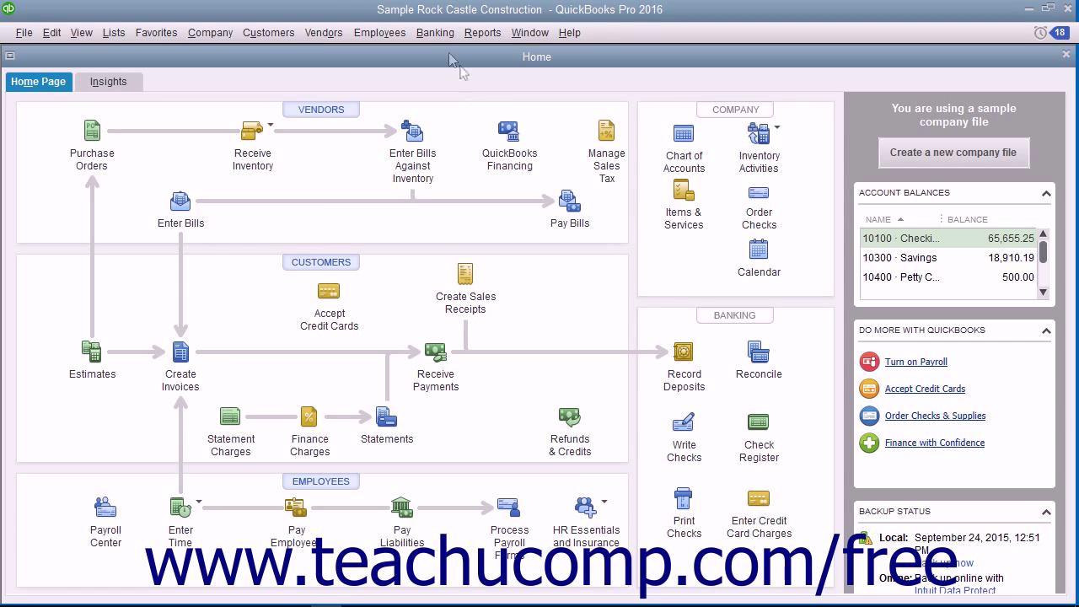
Open the Banking menu on the Rock Castle Construction Home page
{"action": "left_click", "coordinate": [435, 32]}
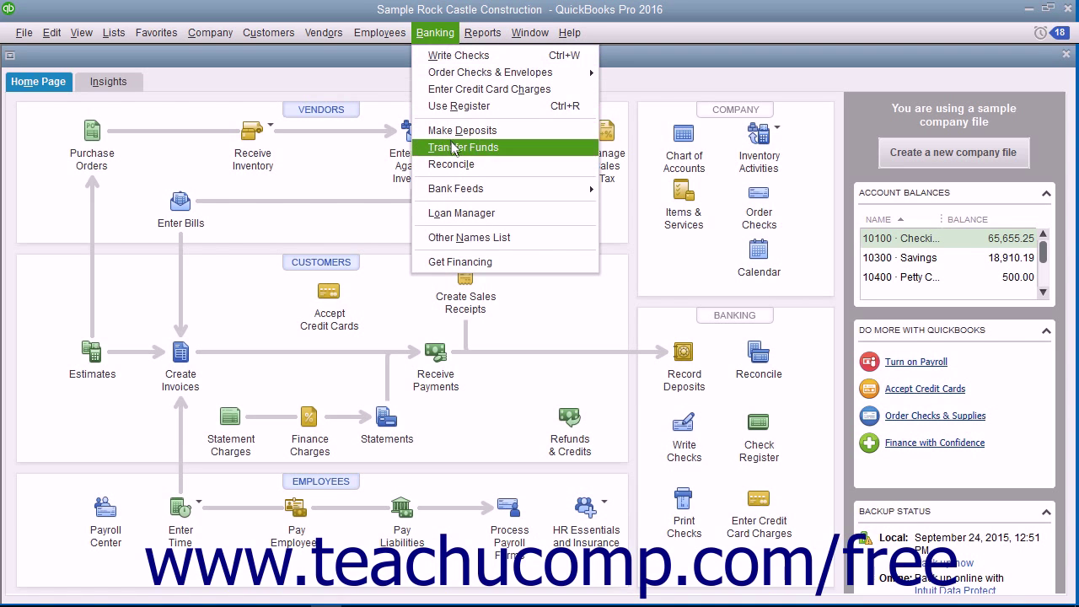
Start reconciling 10100 Checking with an ending balance of 55,641.39
{"action": "left_click", "coordinate": [450, 165]}
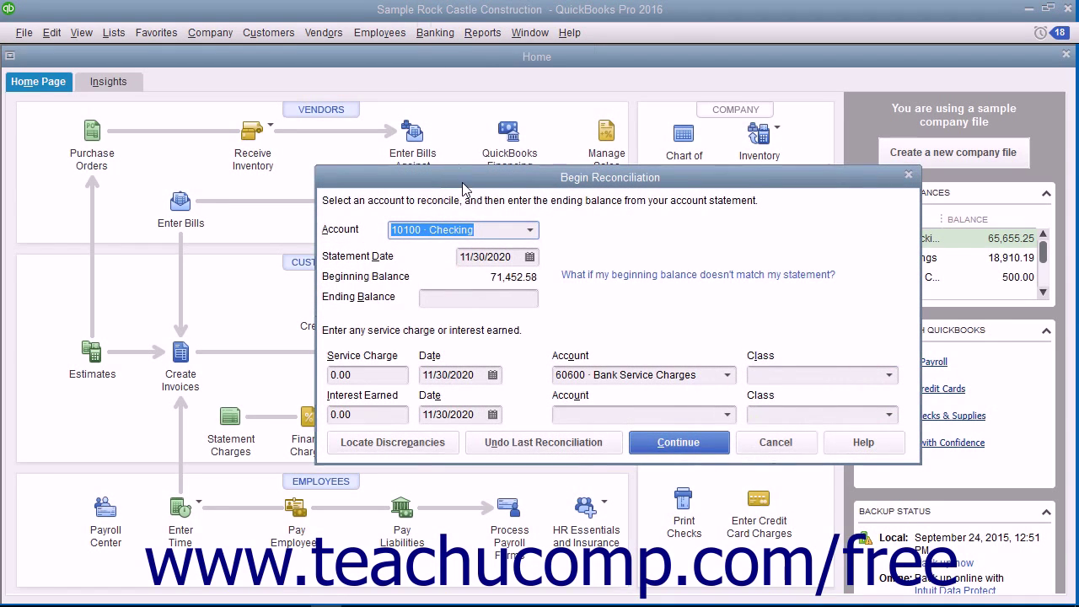
{"action": "mouse_move", "coordinate": [497, 188]}
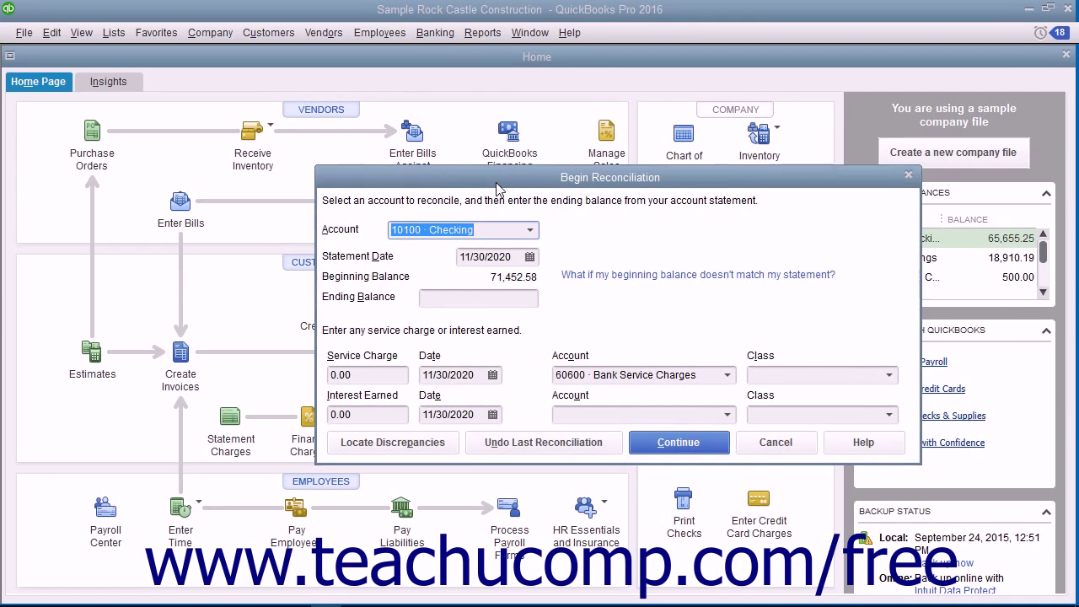
{"action": "mouse_move", "coordinate": [542, 231]}
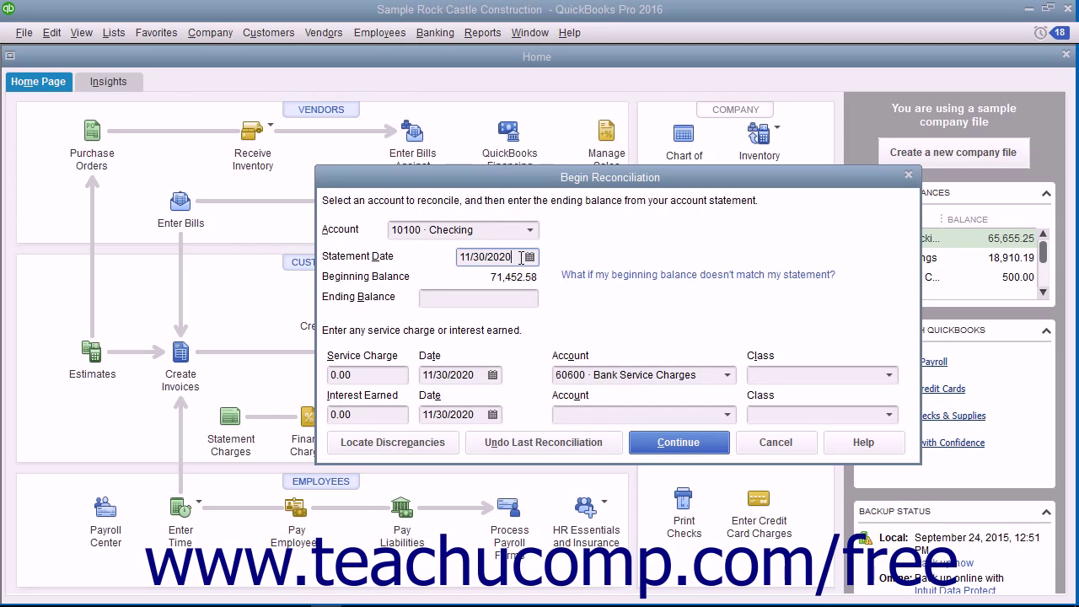
{"action": "left_click", "coordinate": [478, 297]}
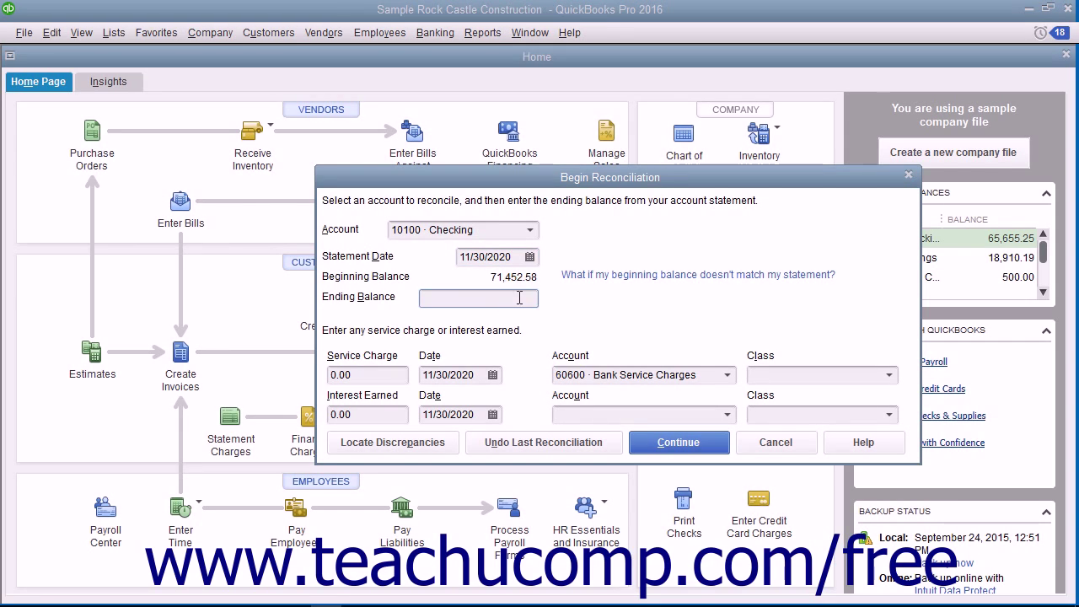
{"action": "type", "text": "55641.39"}
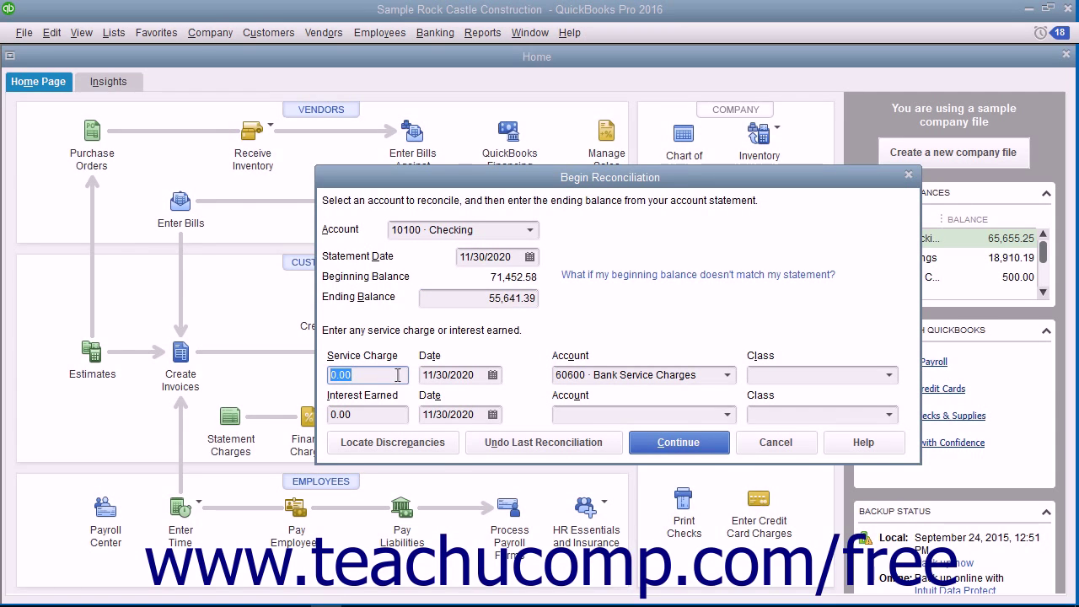
{"action": "mouse_move", "coordinate": [476, 369]}
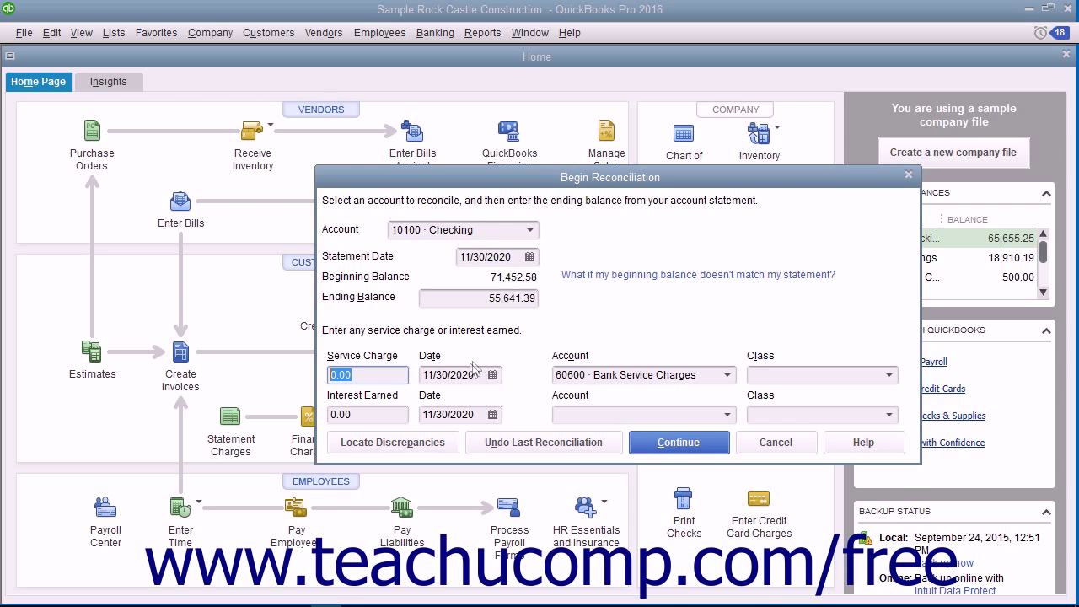
{"action": "mouse_move", "coordinate": [476, 370]}
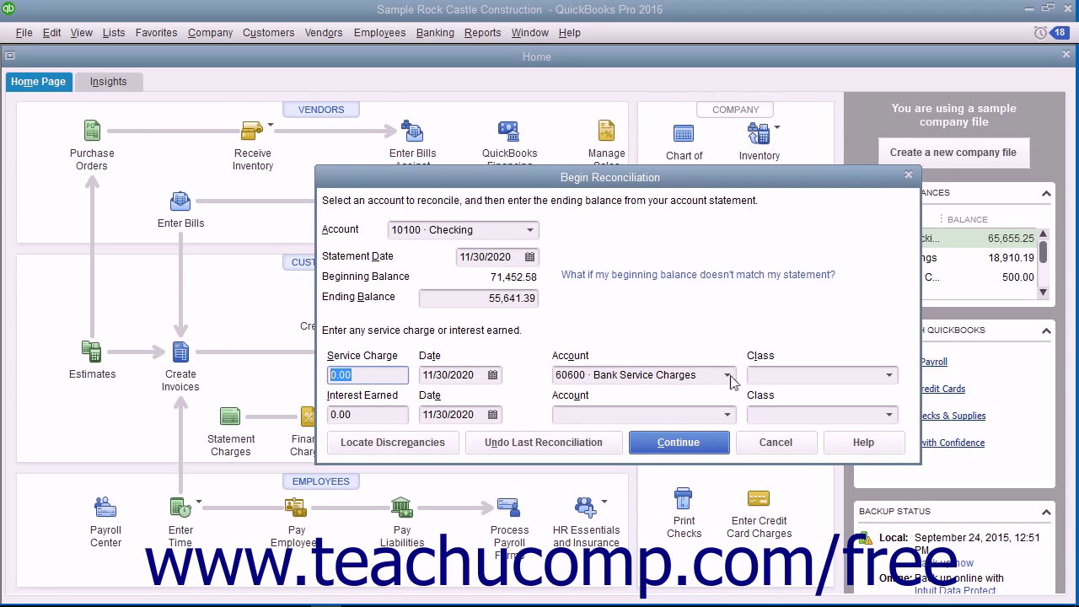
Keep Bank Service Charges as the service charge account and review the interest fields
{"action": "left_click", "coordinate": [726, 375]}
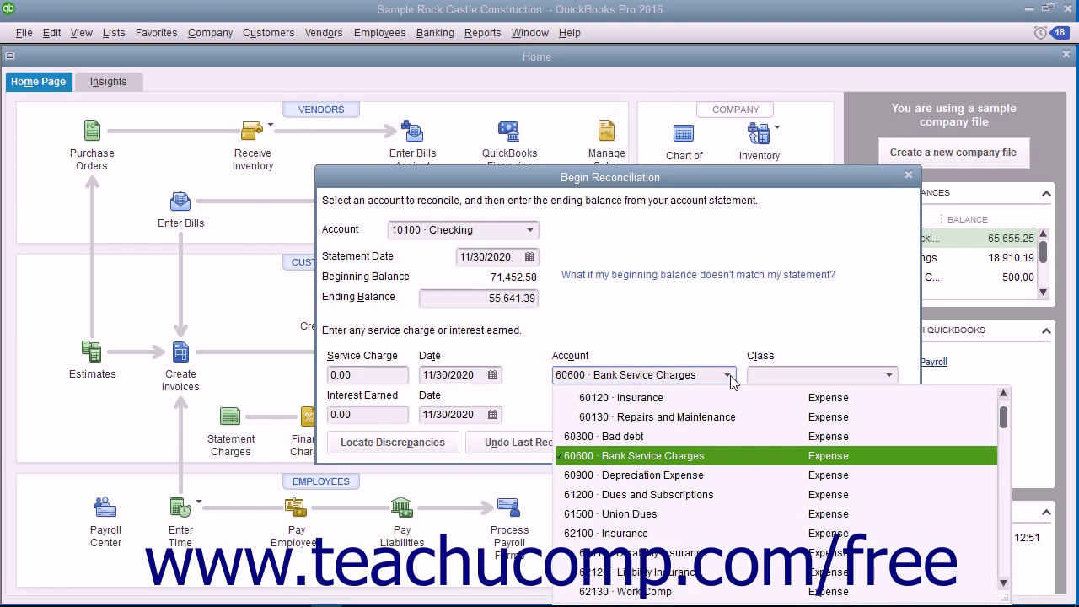
{"action": "left_click", "coordinate": [652, 455]}
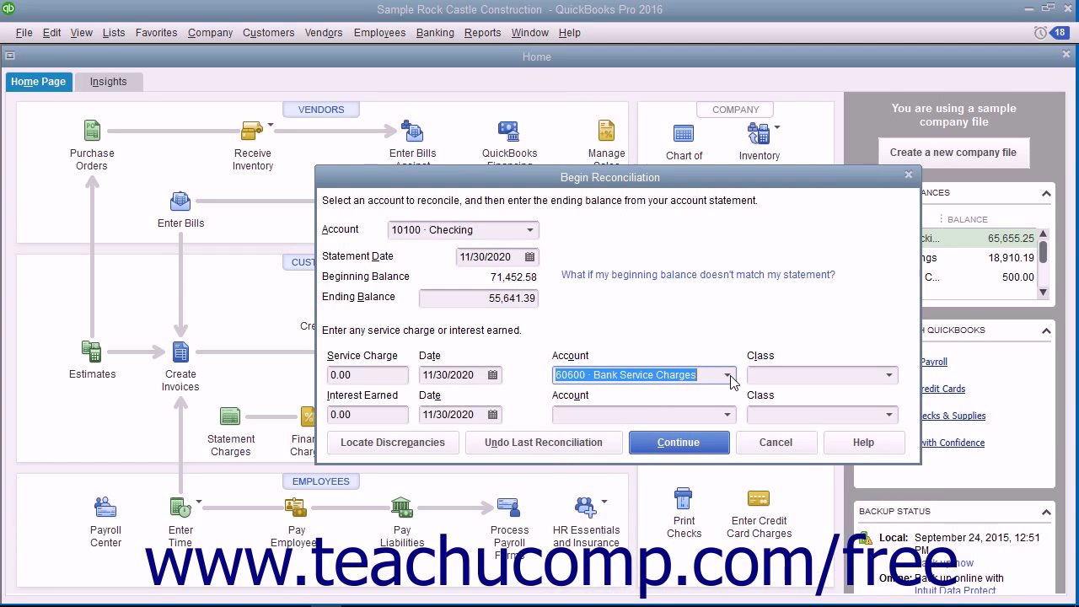
{"action": "mouse_move", "coordinate": [538, 426]}
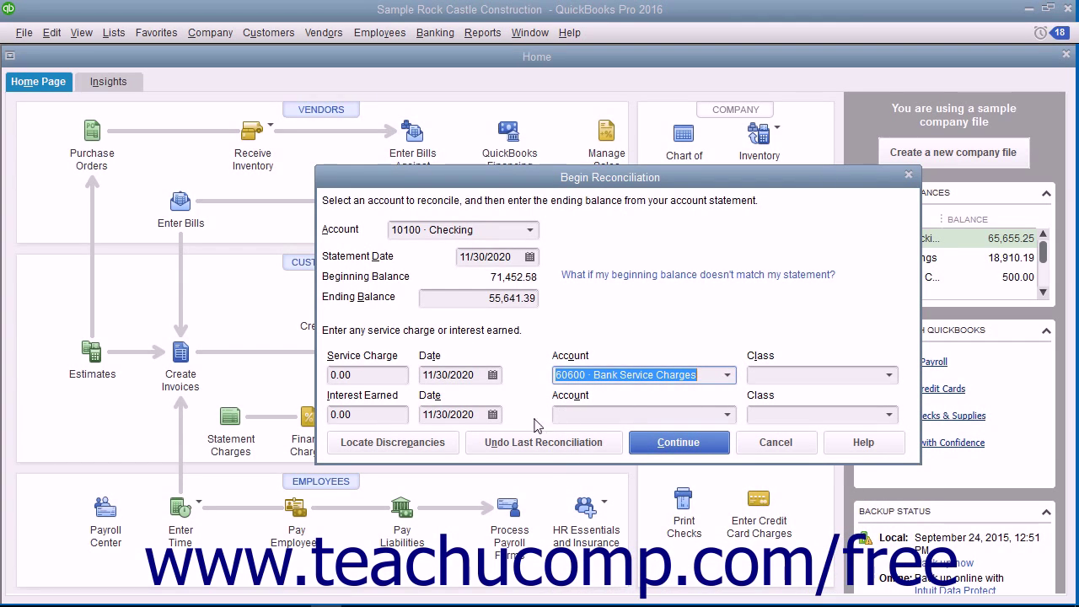
{"action": "left_click", "coordinate": [367, 414]}
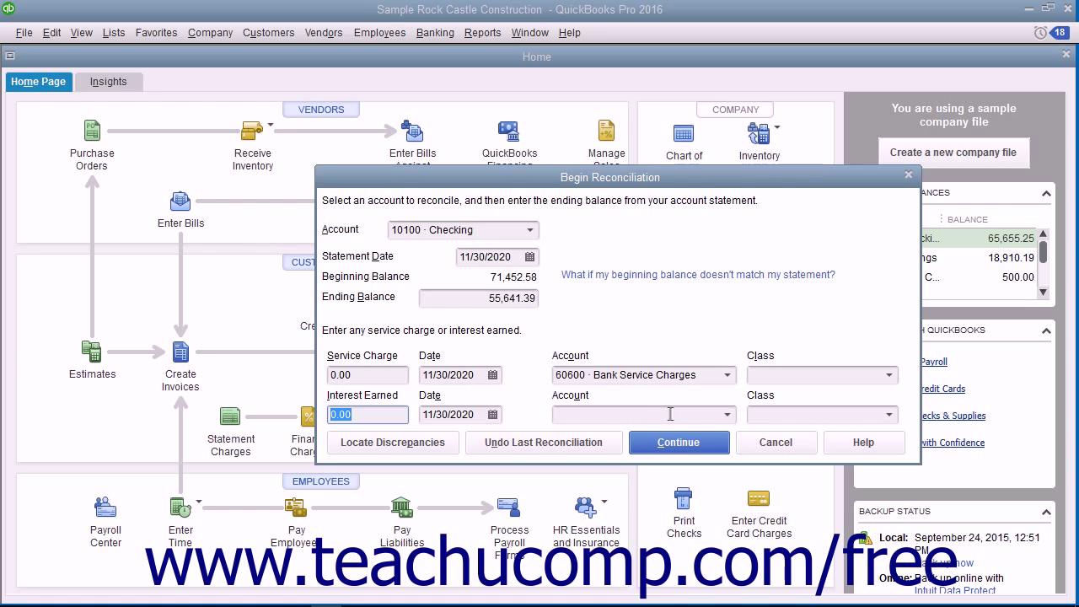
{"action": "left_click", "coordinate": [725, 414]}
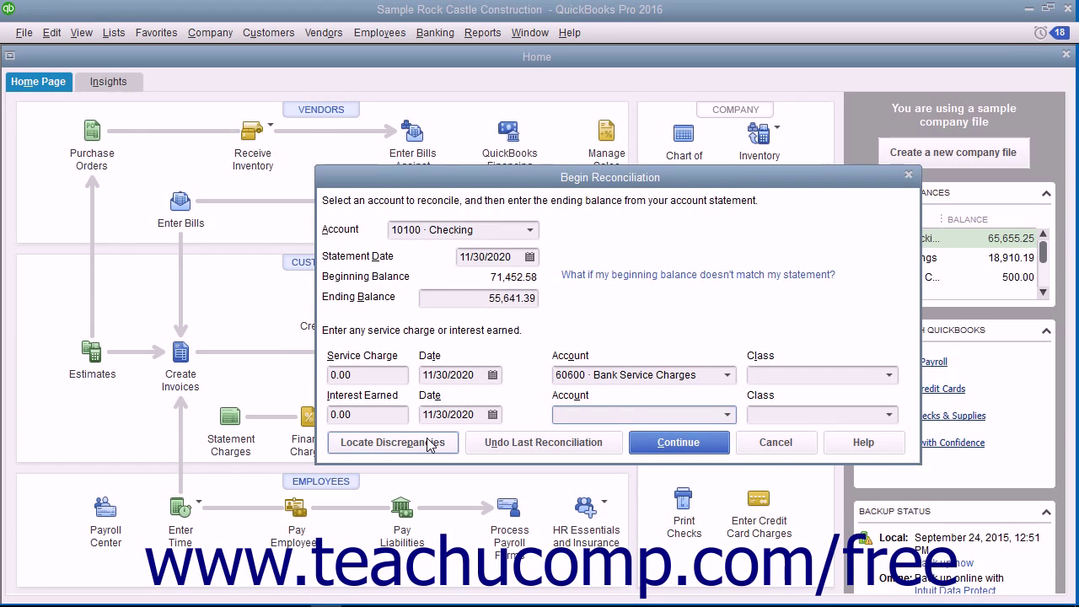
Open the Previous Reconciliation Discrepancy Report, confirm it totals 0.00, and close it
{"action": "left_click", "coordinate": [392, 442]}
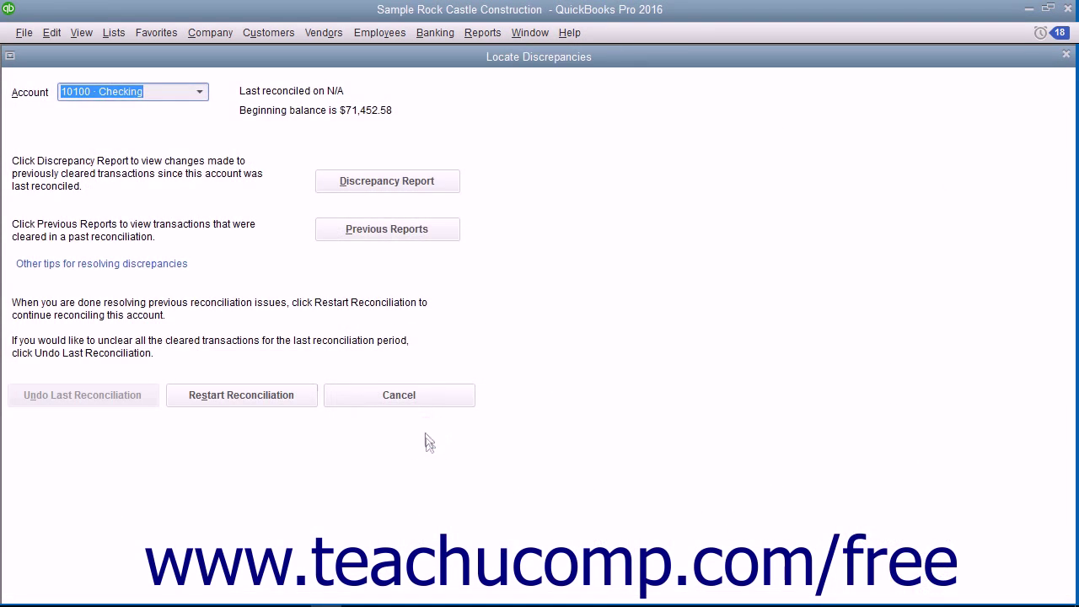
{"action": "mouse_move", "coordinate": [386, 180]}
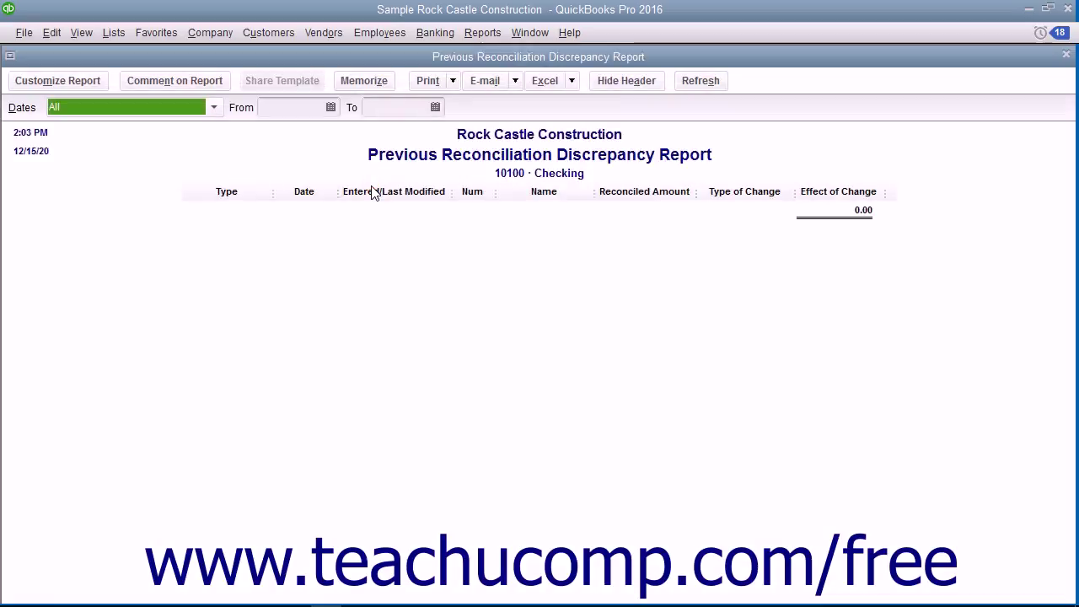
{"action": "mouse_move", "coordinate": [396, 184]}
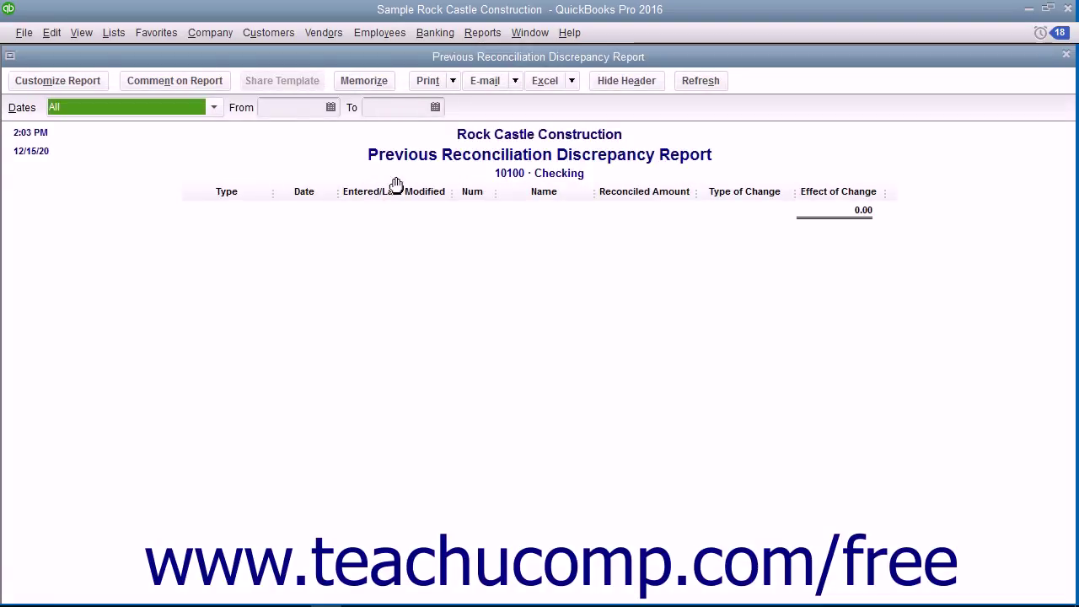
{"action": "mouse_move", "coordinate": [522, 211]}
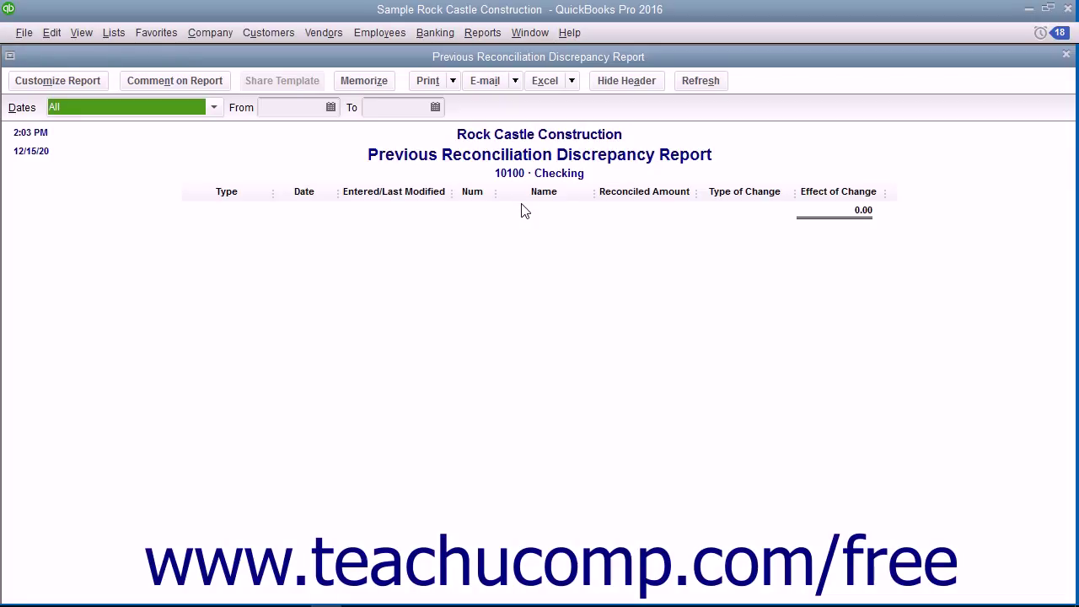
{"action": "left_click", "coordinate": [1065, 54]}
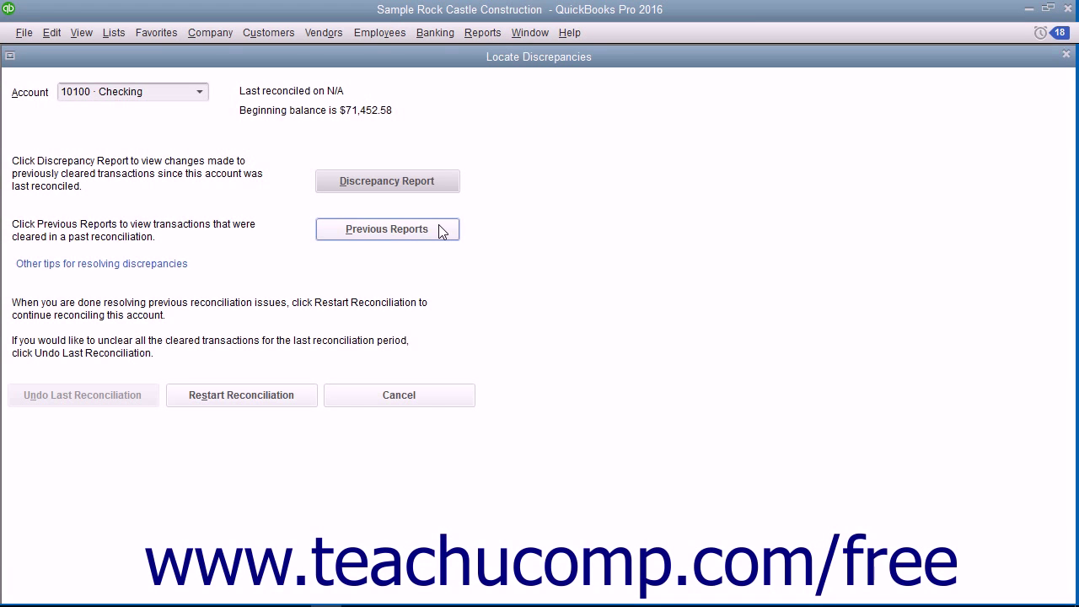
Open and cancel the Select Previous Reconciliation Report dialog for 10100 Checking
{"action": "left_click", "coordinate": [386, 228]}
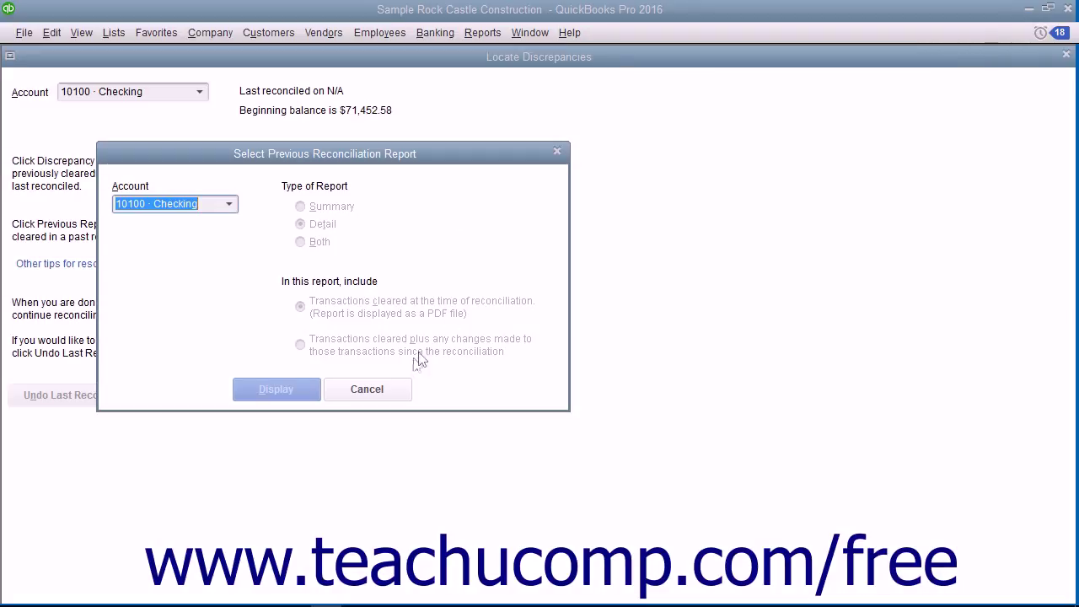
{"action": "left_click", "coordinate": [367, 389]}
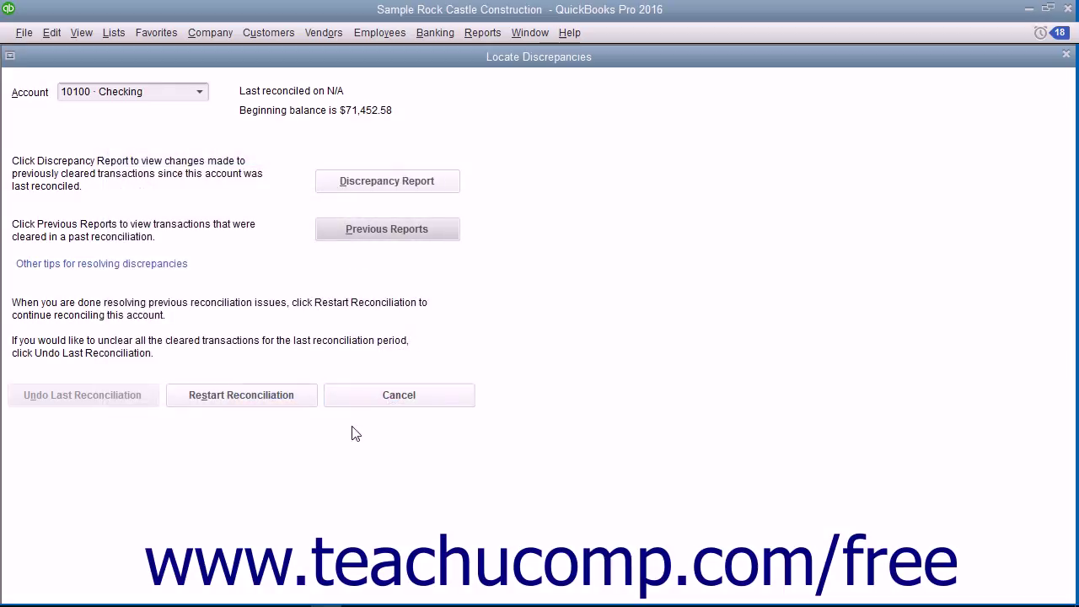
{"action": "mouse_move", "coordinate": [122, 418]}
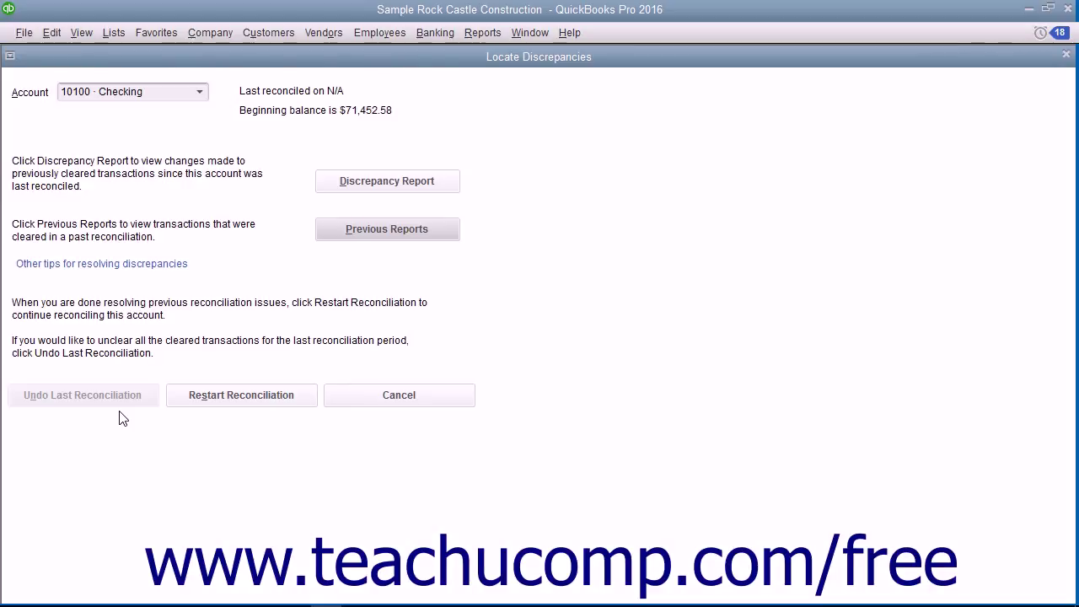
{"action": "mouse_move", "coordinate": [174, 419]}
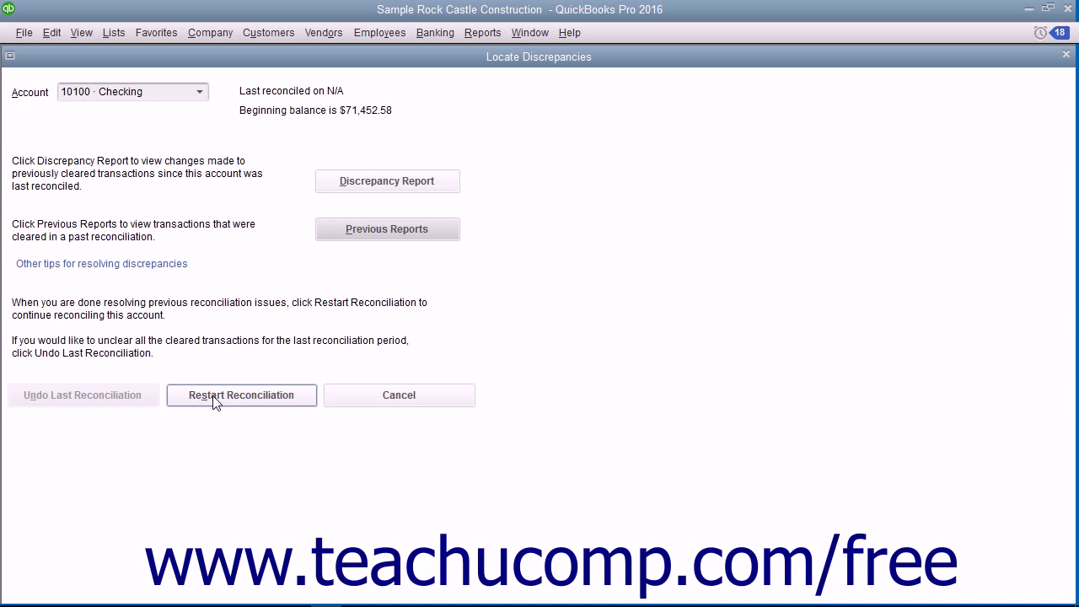
Restart the 10100 Checking reconciliation for 11/30/2020 and continue to the transaction list
{"action": "left_click", "coordinate": [241, 395]}
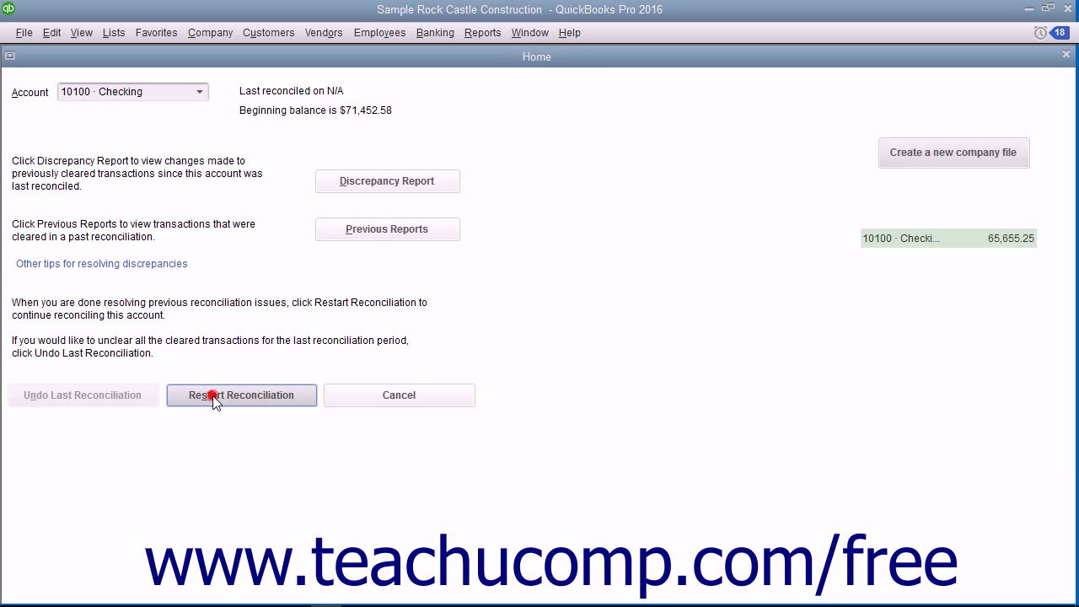
{"action": "left_click", "coordinate": [242, 394]}
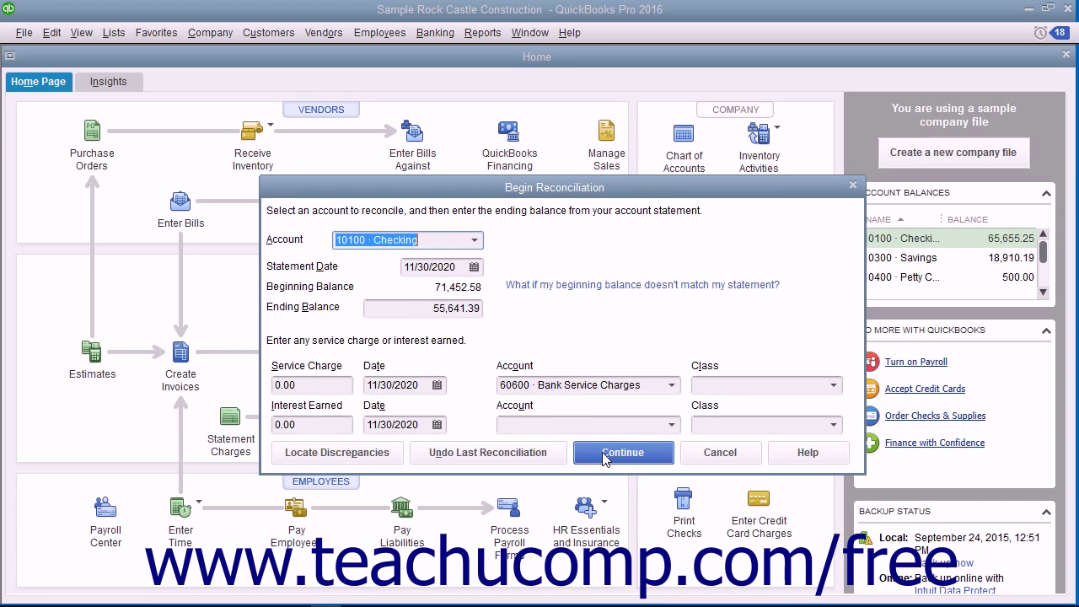
{"action": "left_click", "coordinate": [622, 452]}
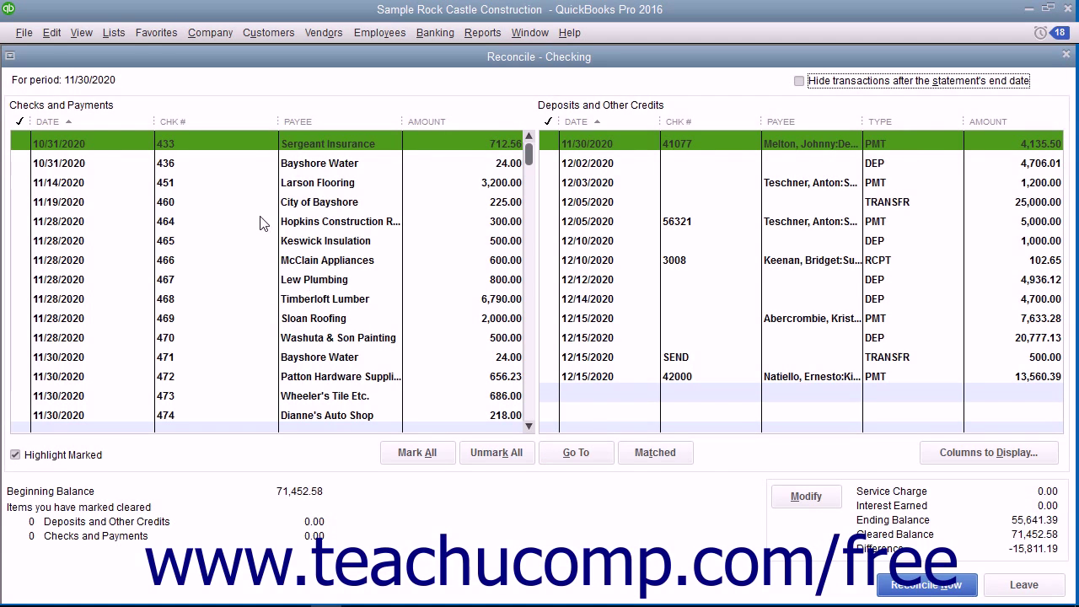
{"action": "mouse_move", "coordinate": [95, 154]}
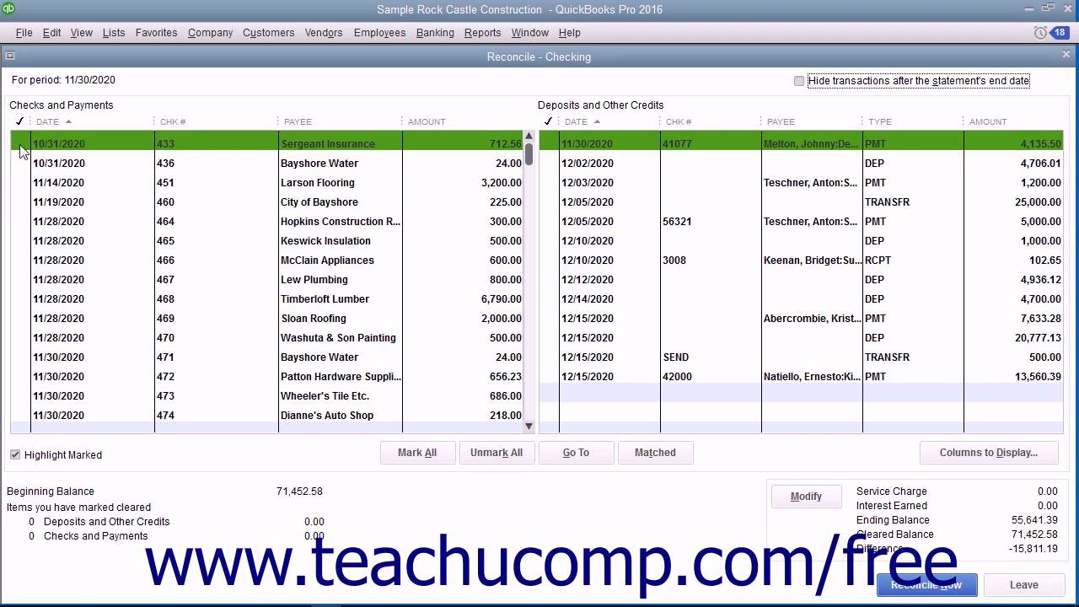
Clear the Sergeant Insurance and Bayshore Water checks and hide transactions after 11/30/2020
{"action": "left_click", "coordinate": [21, 143]}
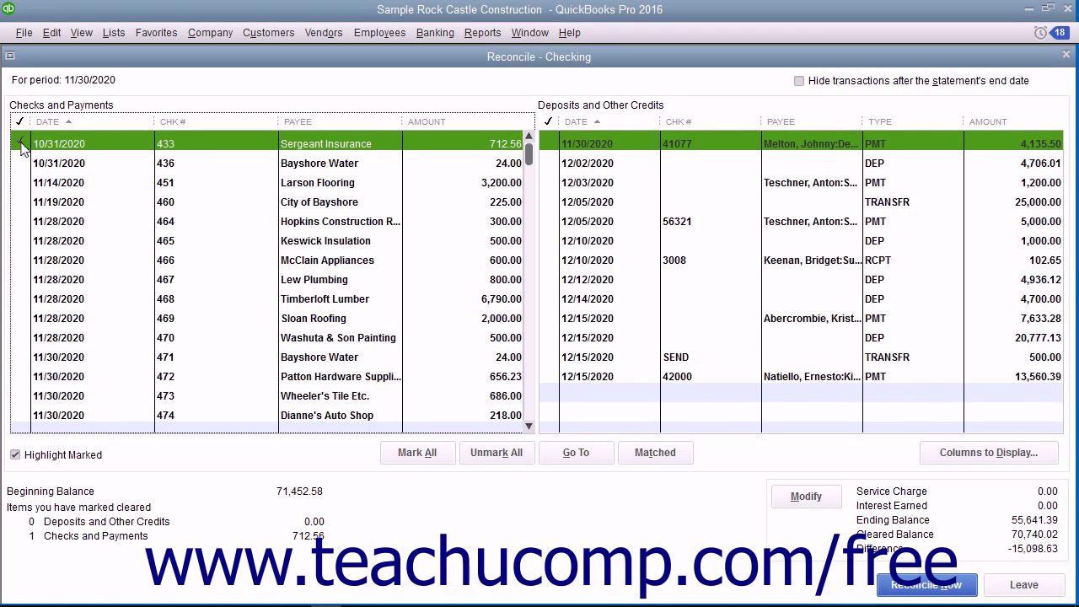
{"action": "left_click", "coordinate": [21, 163]}
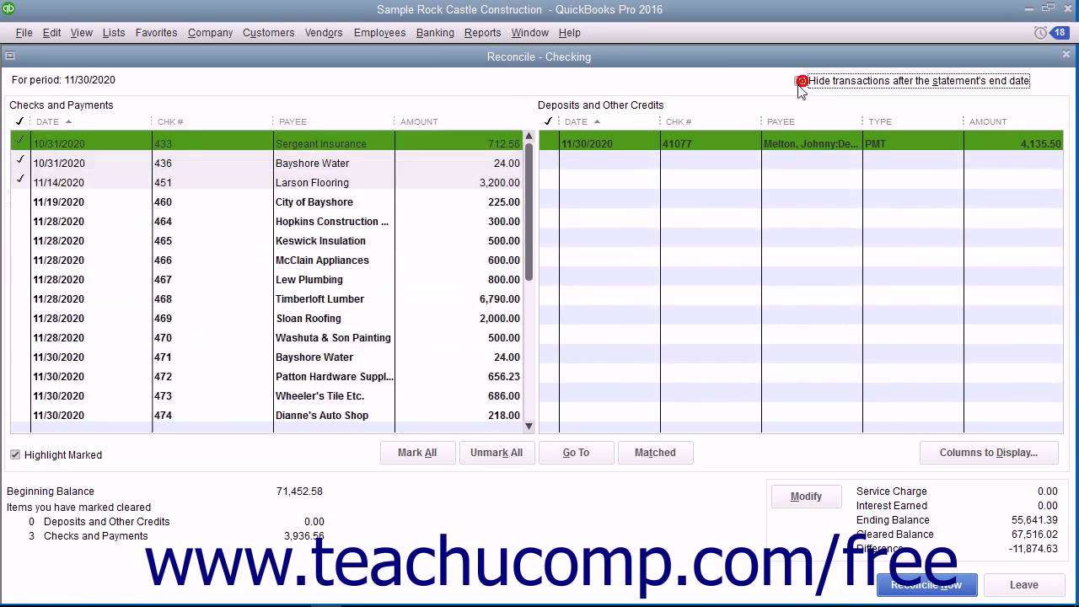
{"action": "left_click", "coordinate": [417, 453]}
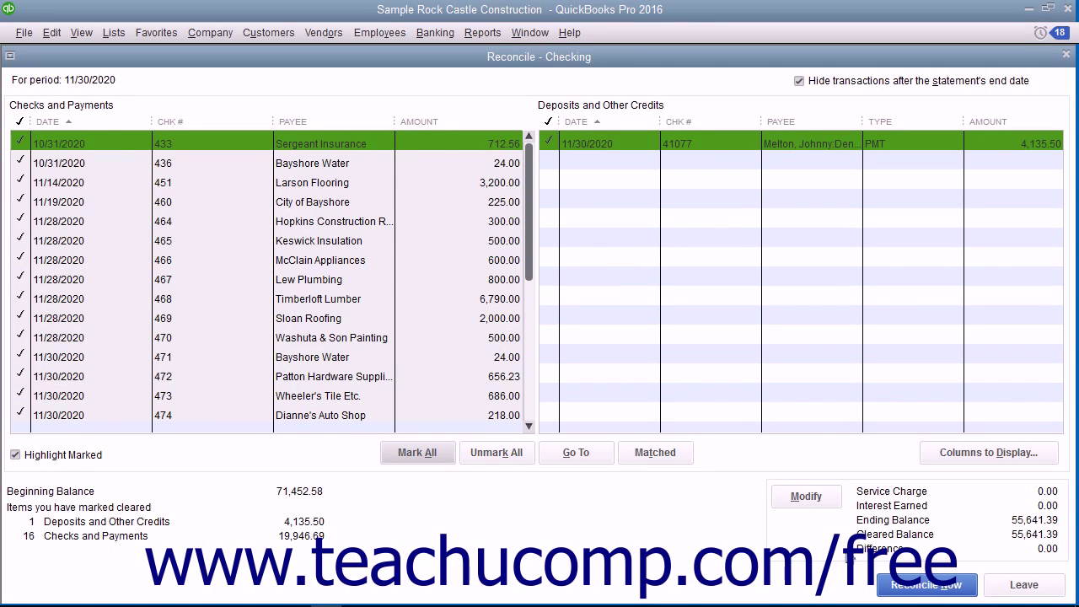
{"action": "mouse_move", "coordinate": [854, 559]}
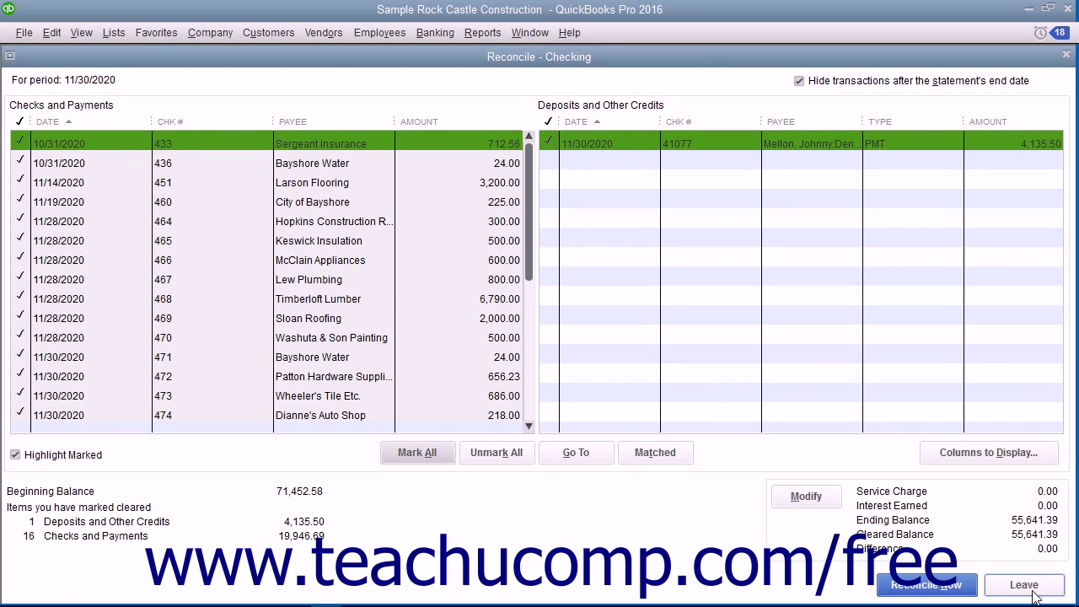
{"action": "mouse_move", "coordinate": [548, 152]}
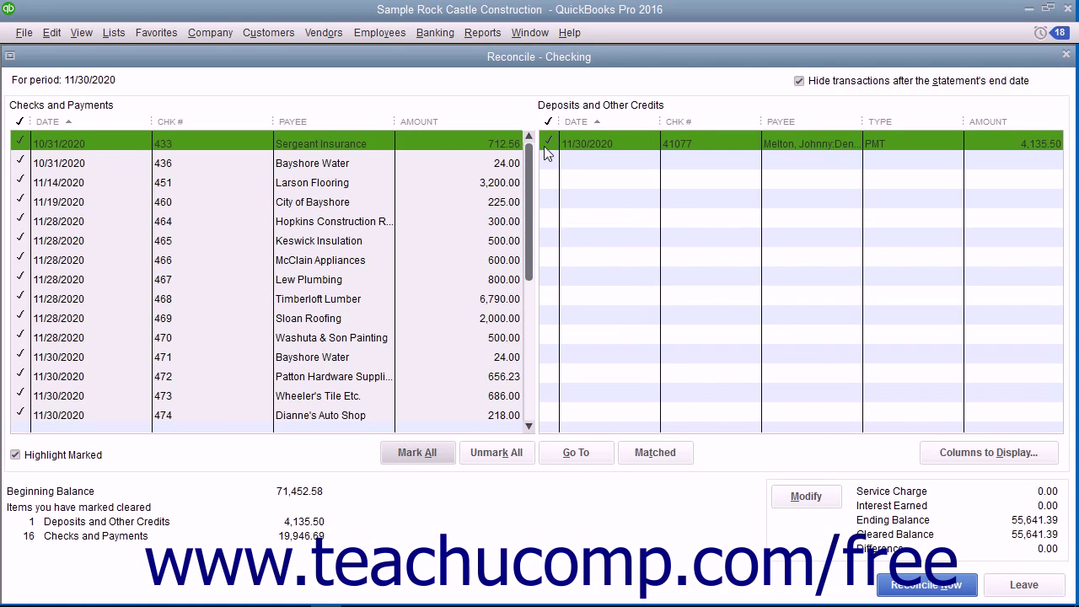
{"action": "mouse_move", "coordinate": [766, 380]}
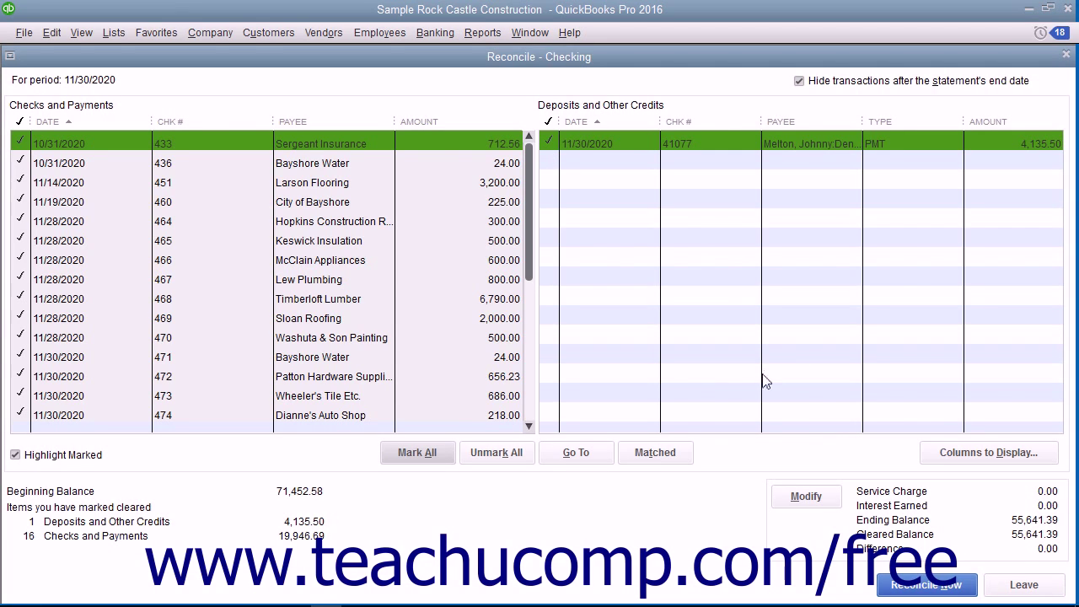
{"action": "mouse_move", "coordinate": [805, 483]}
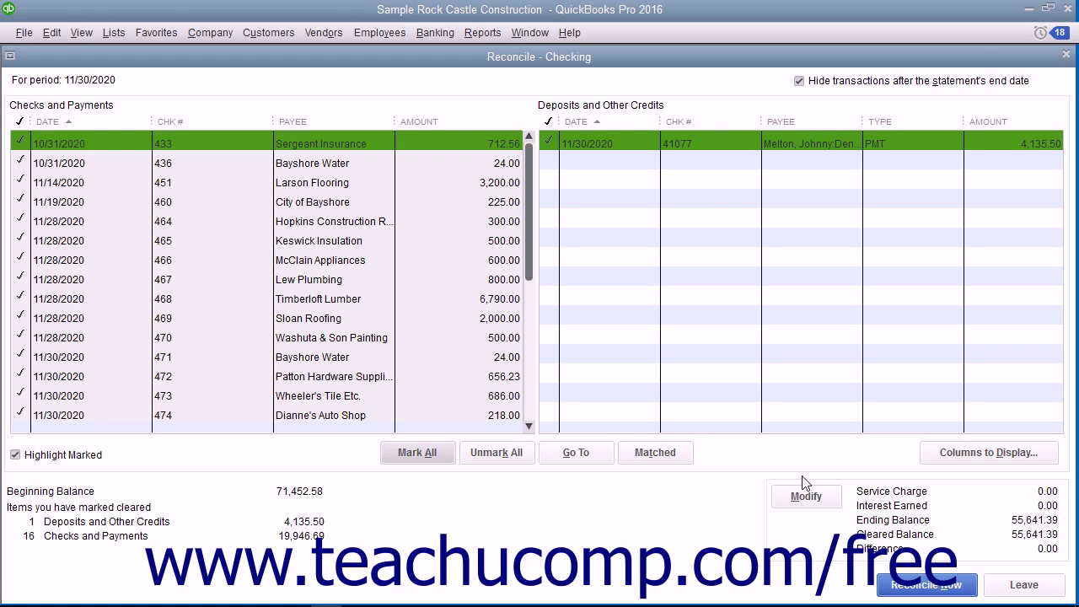
{"action": "mouse_move", "coordinate": [736, 510]}
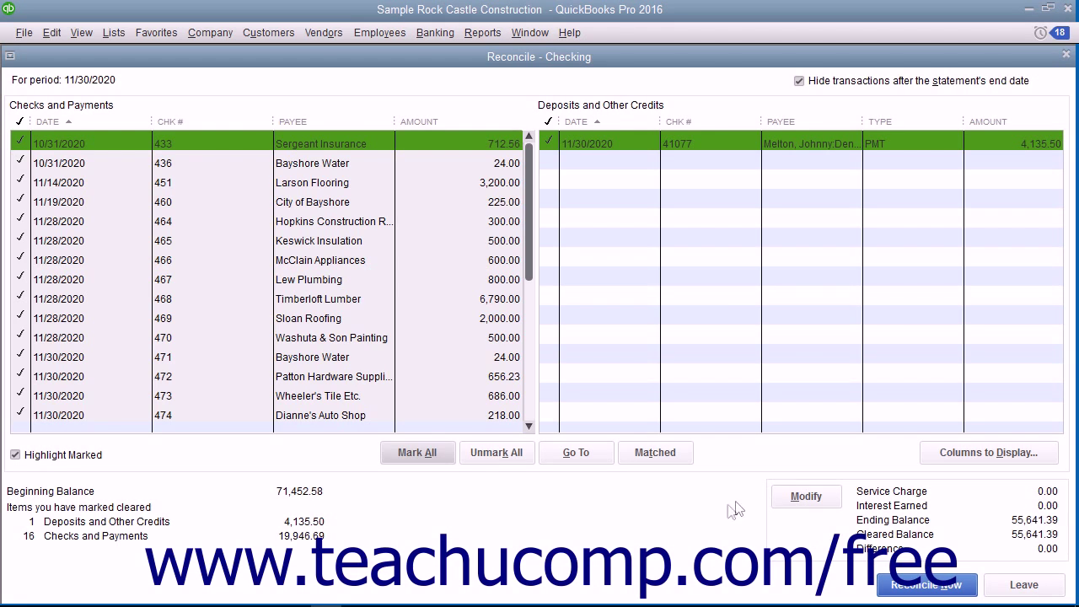
{"action": "mouse_move", "coordinate": [854, 566]}
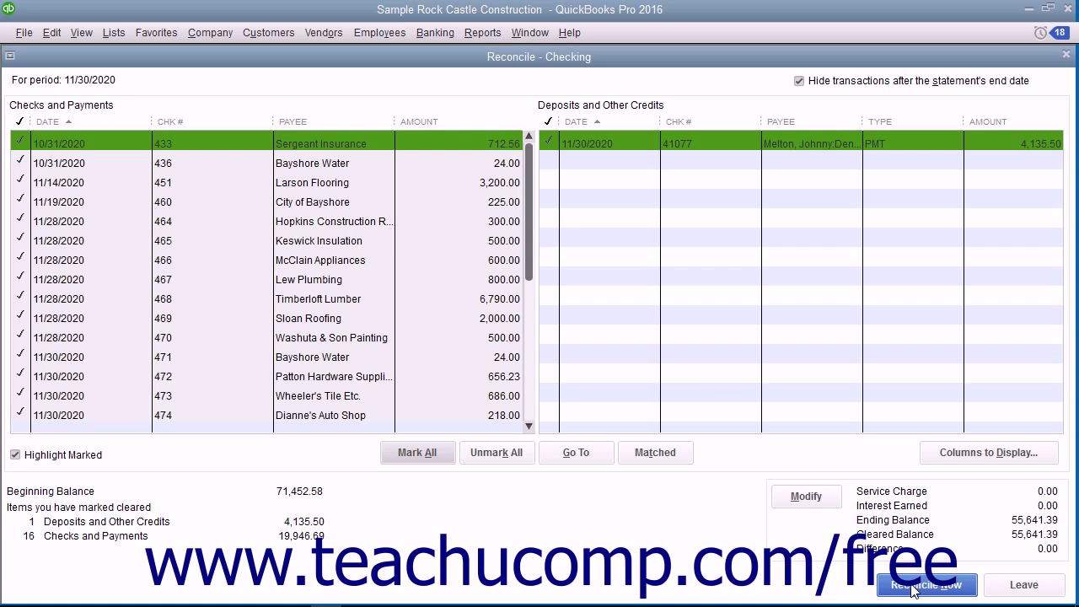
Reconcile Now and display the Reconciliation Summary for the 11/30/2020 period
{"action": "left_click", "coordinate": [926, 584]}
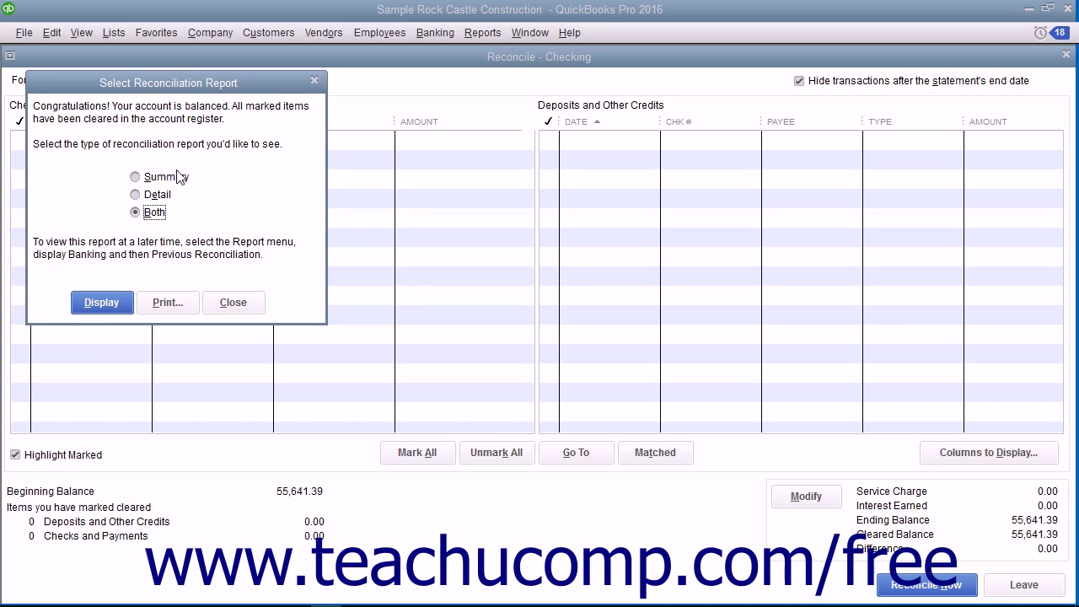
{"action": "mouse_move", "coordinate": [141, 284]}
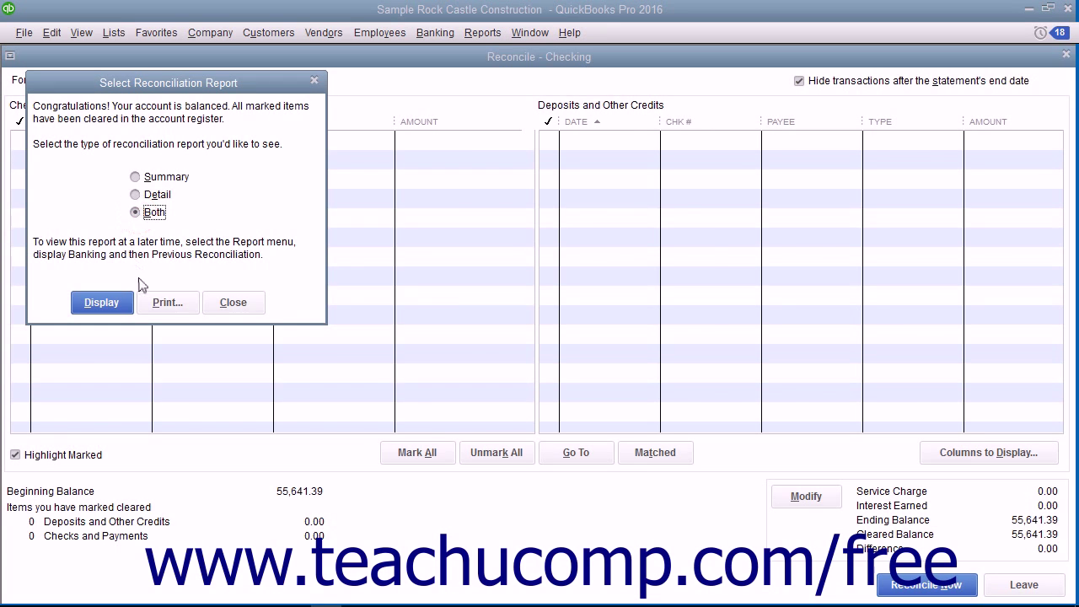
{"action": "left_click", "coordinate": [102, 302]}
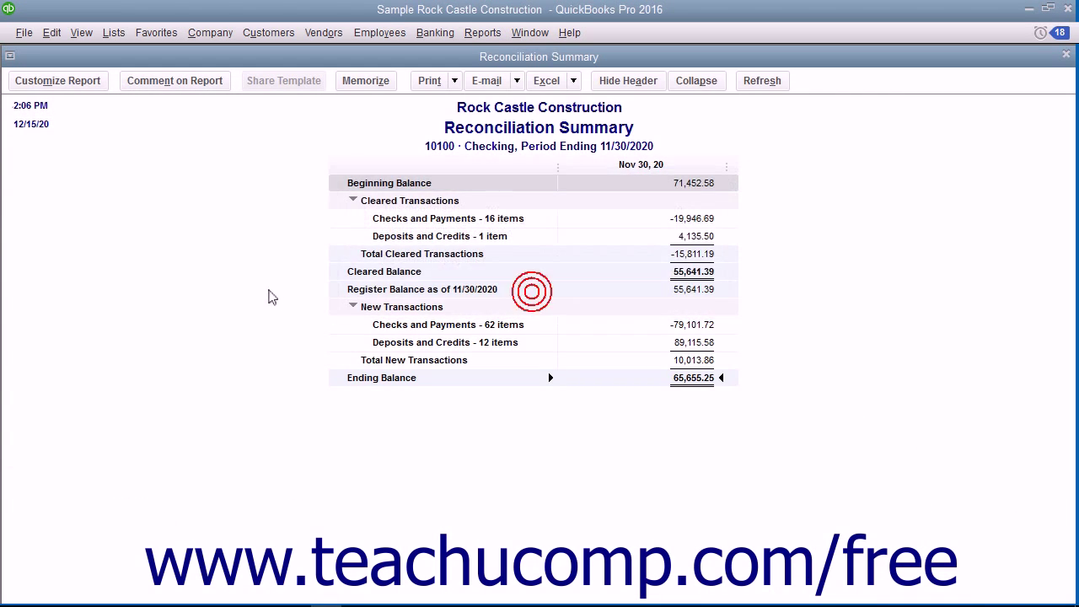